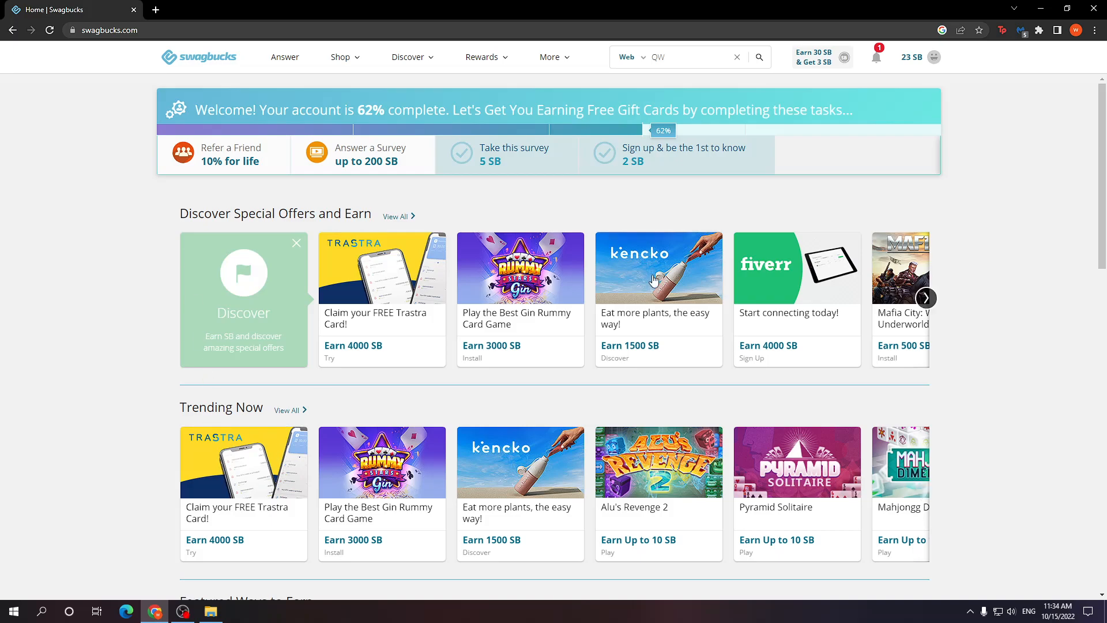
mouse_move(665, 279)
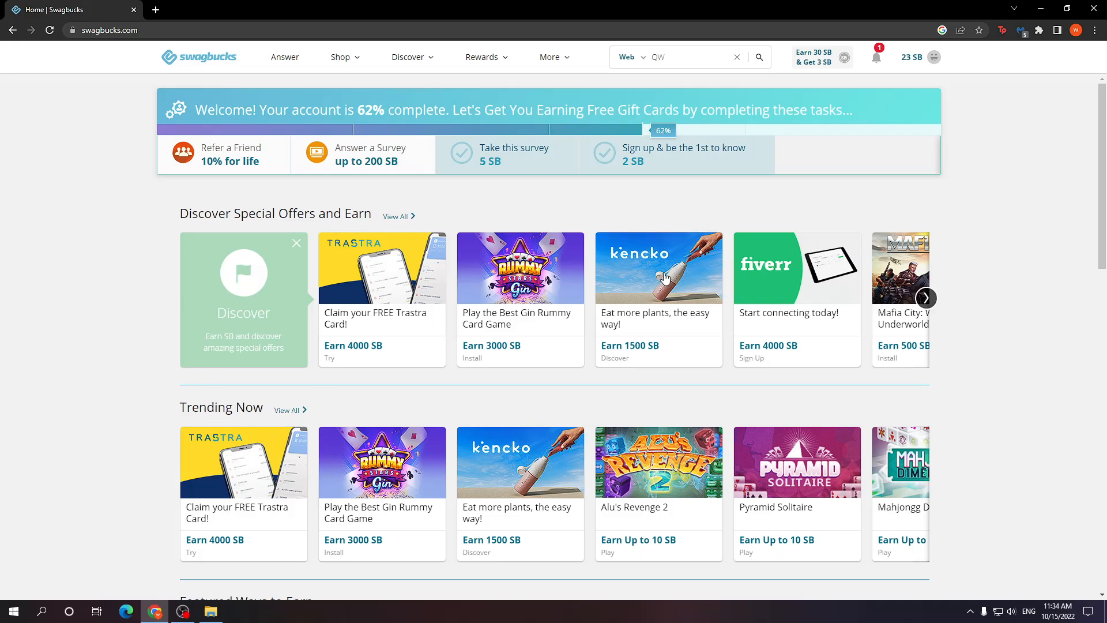
mouse_move(674, 252)
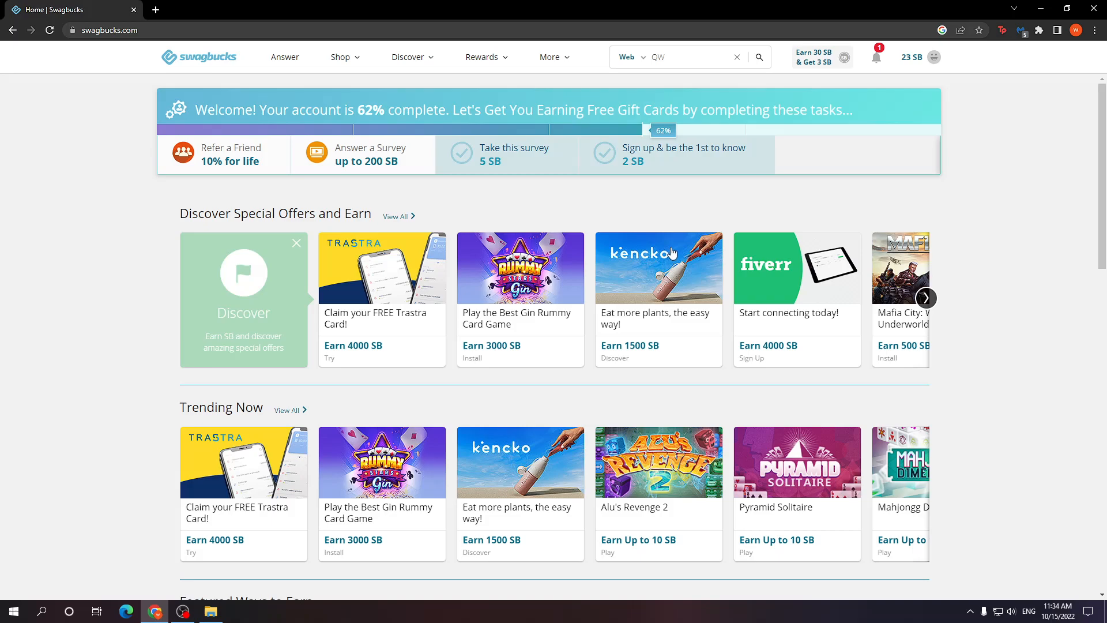
mouse_move(434, 258)
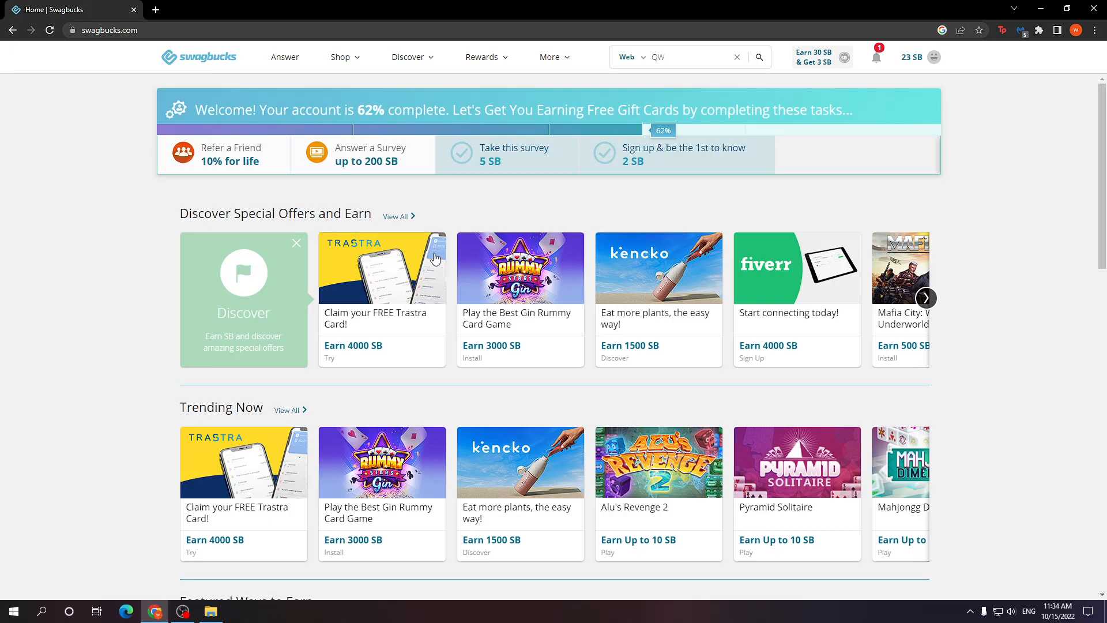
Expand the account dropdown from the profile avatar and choose Settings
scroll(down, 3)
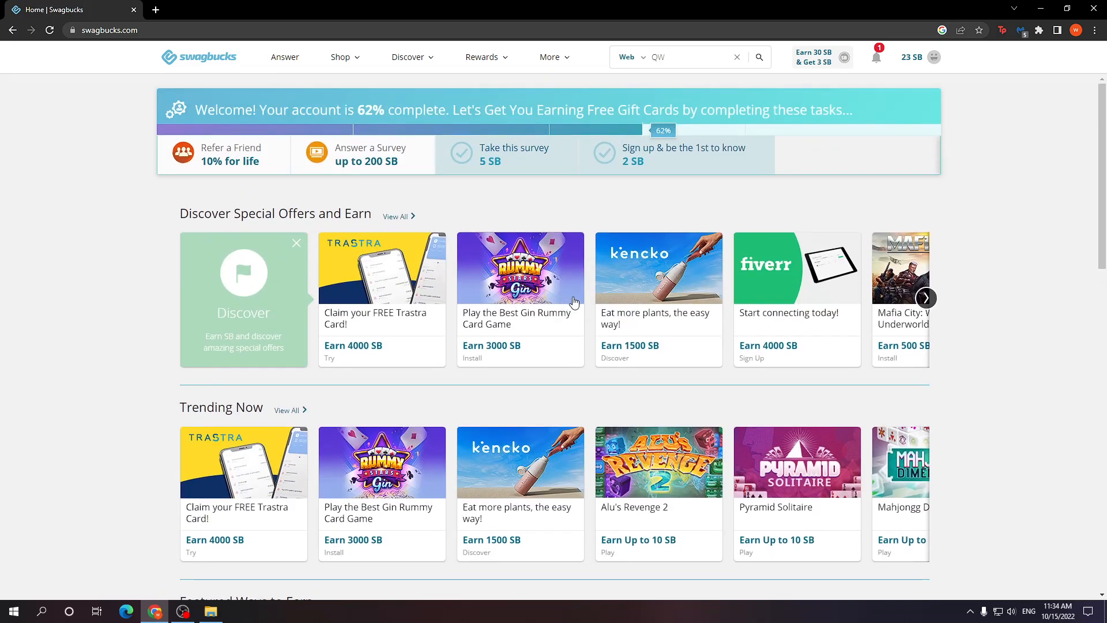
click(934, 57)
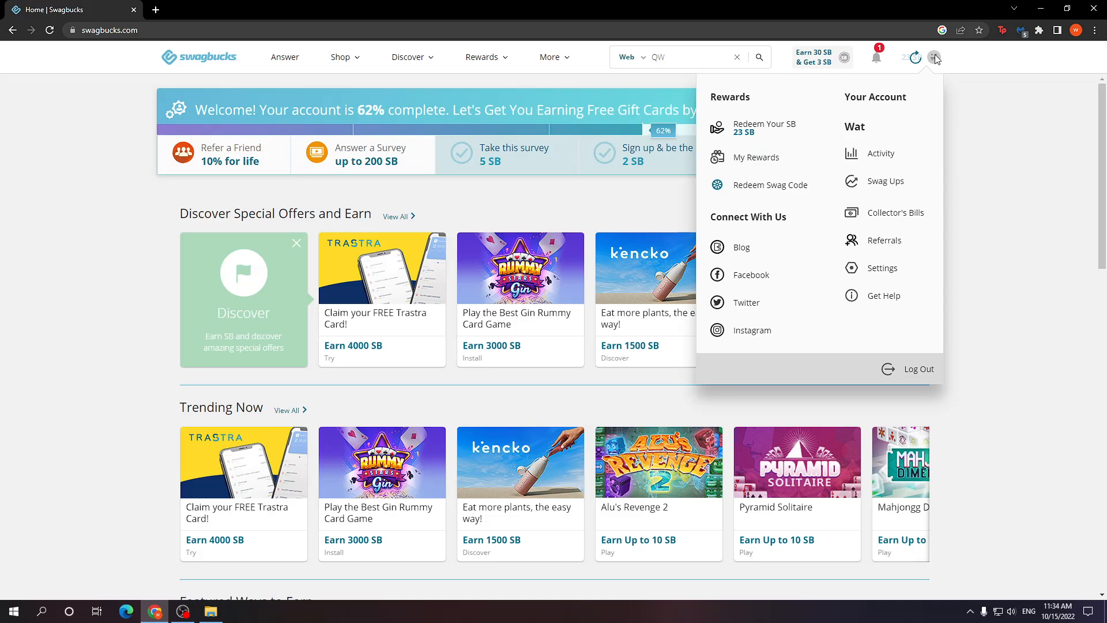
click(881, 267)
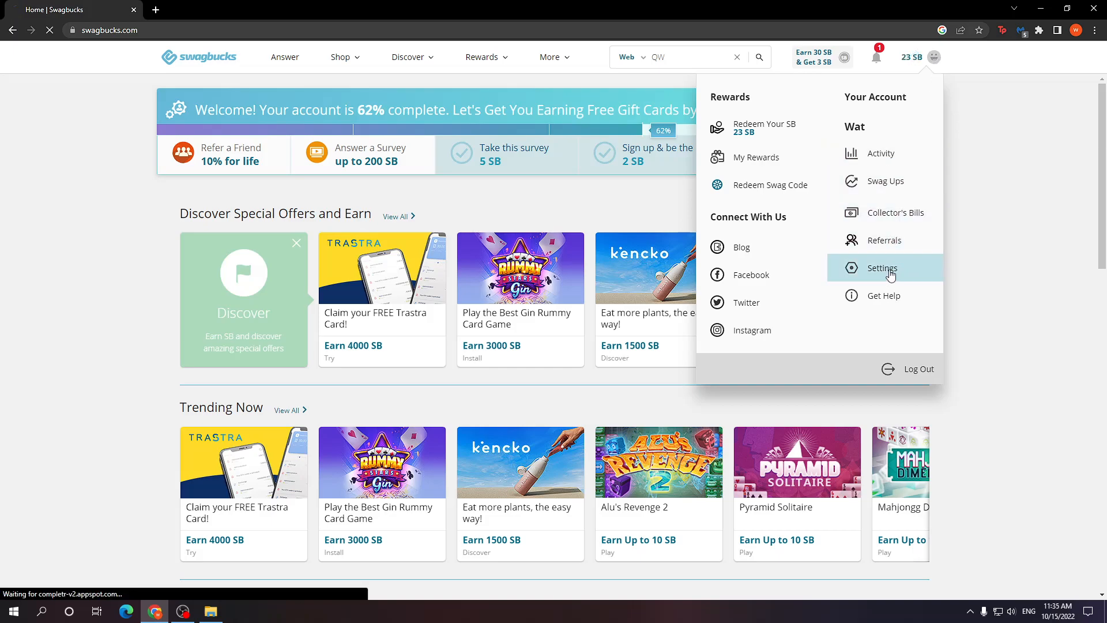
Load the account Settings page and scroll to the Support section with account deactivation
click(880, 267)
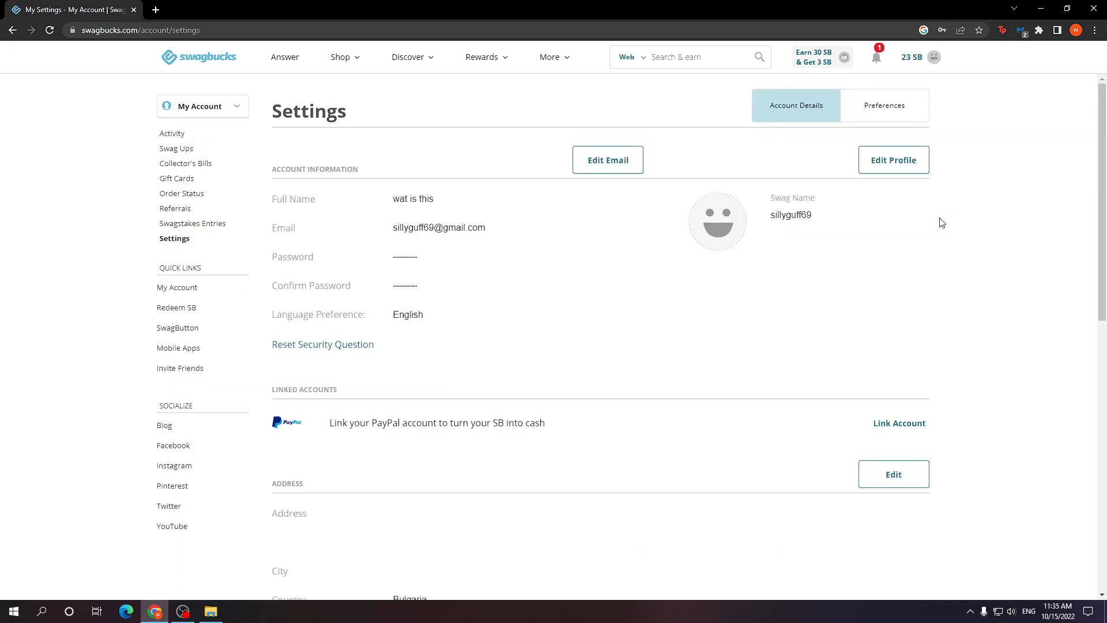
mouse_move(425, 302)
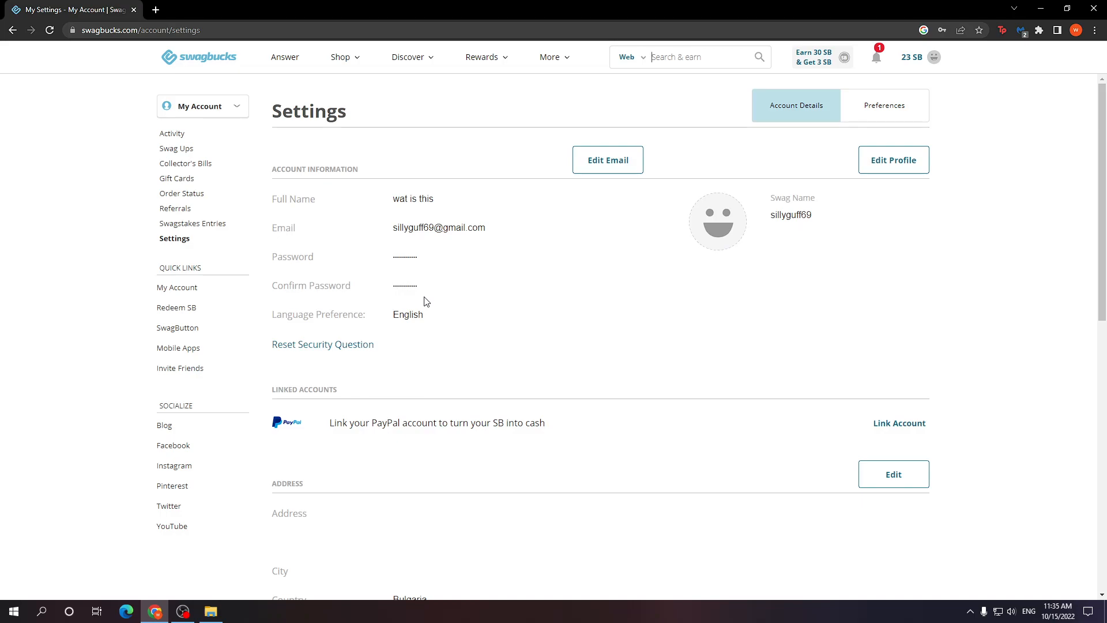
scroll(down, 3)
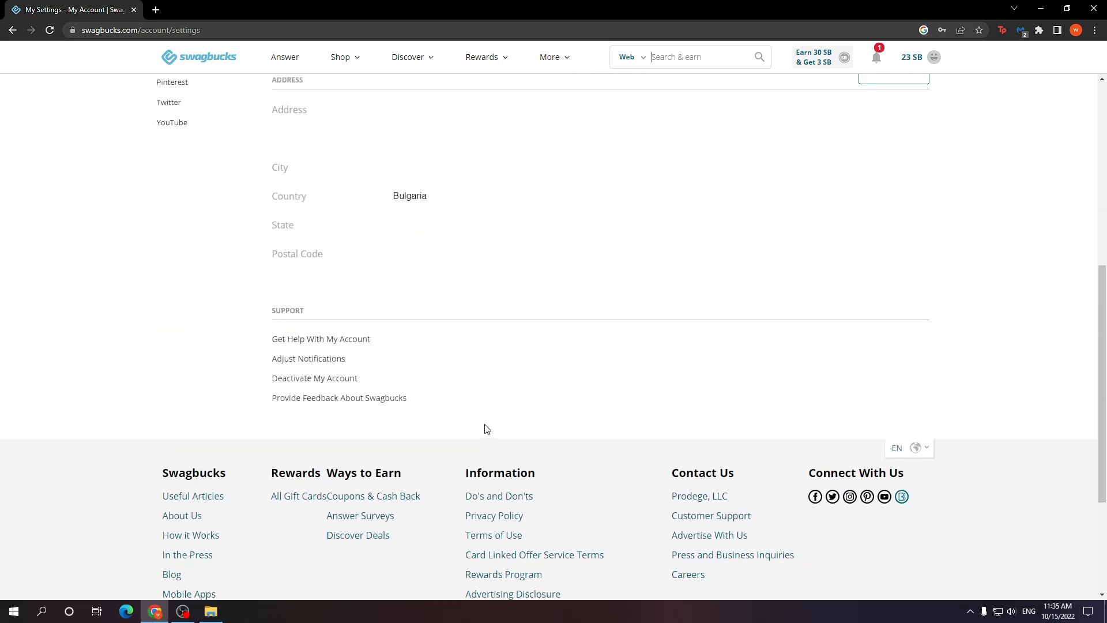
mouse_move(463, 414)
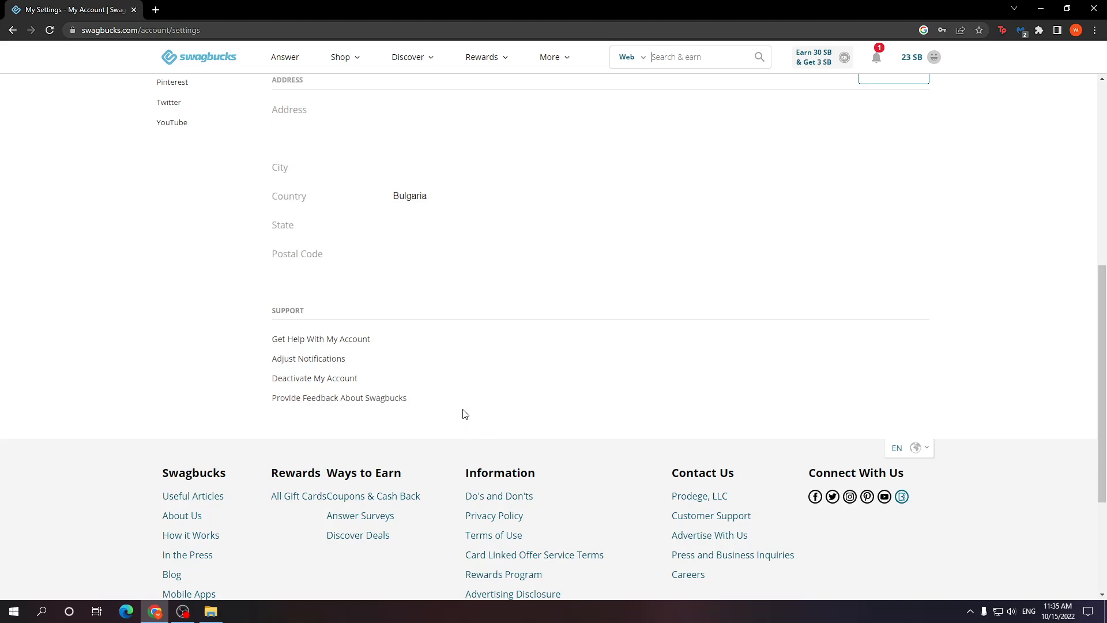
double_click(394, 397)
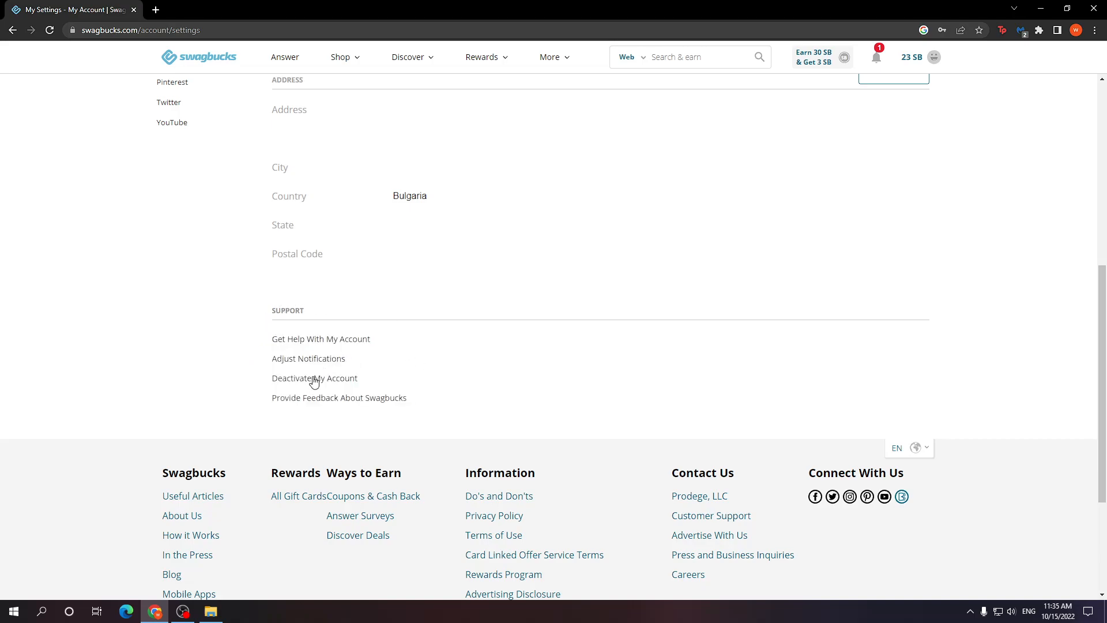
mouse_move(346, 381)
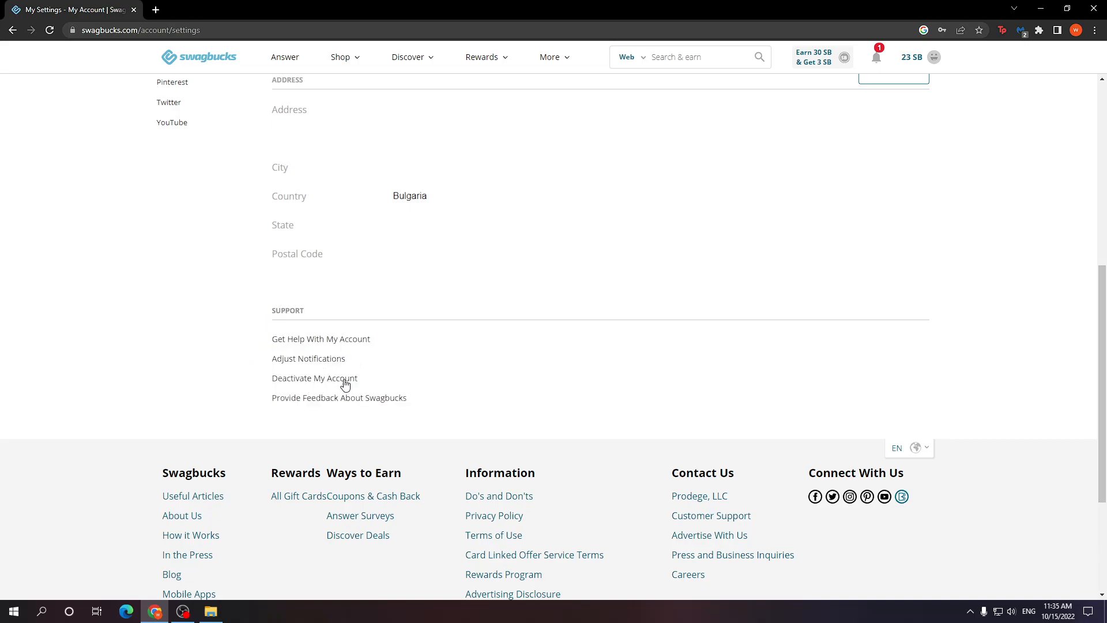
click(314, 377)
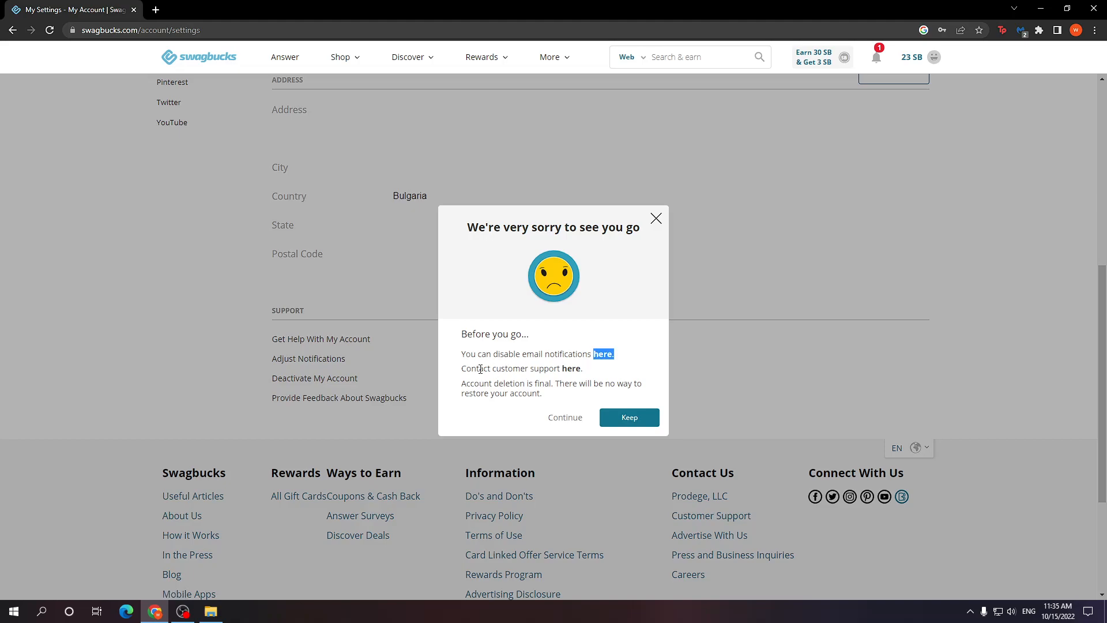
mouse_move(607, 371)
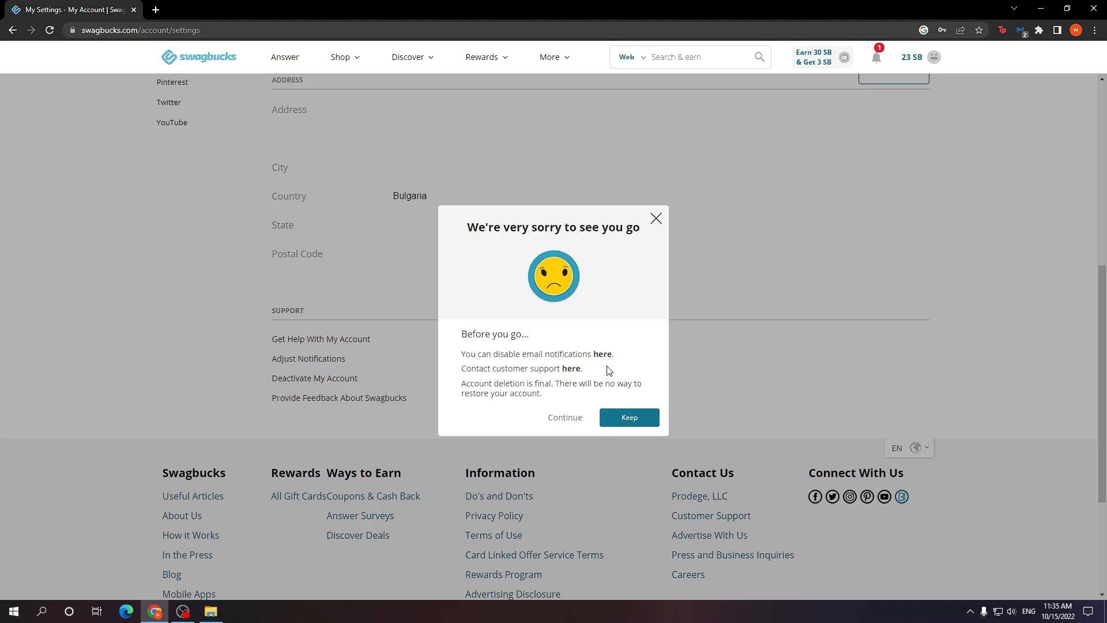
mouse_move(572, 368)
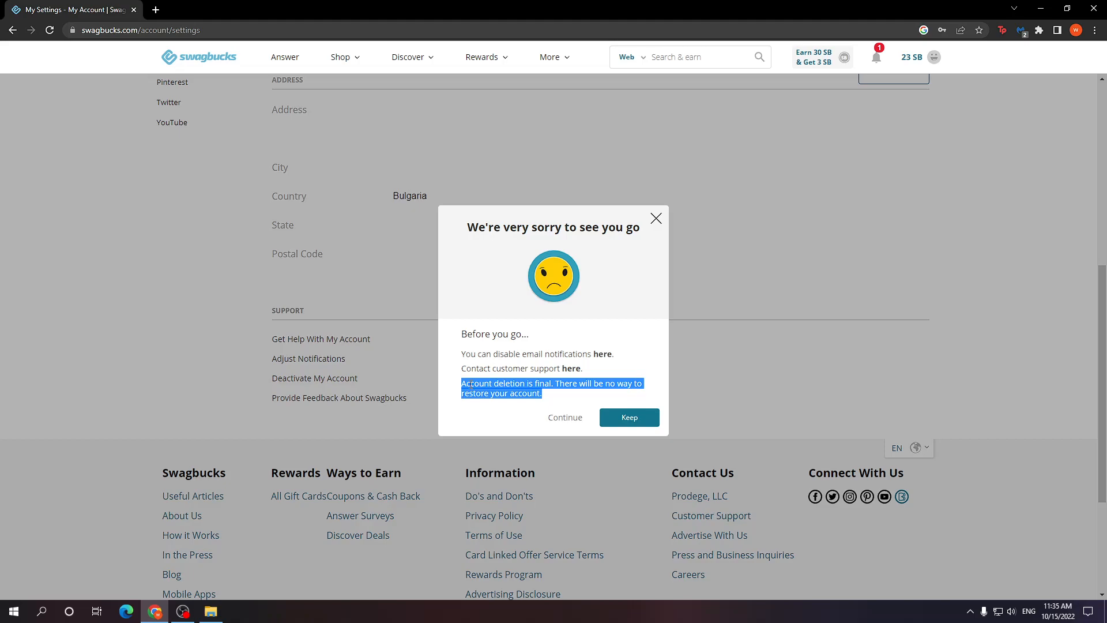
mouse_move(669, 205)
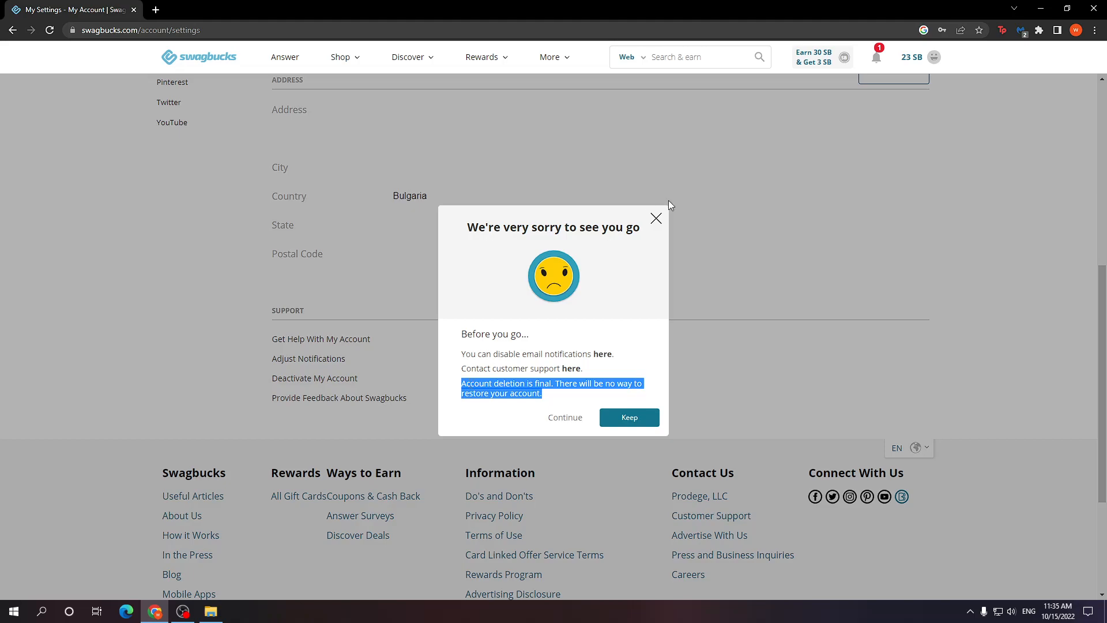
mouse_move(912, 73)
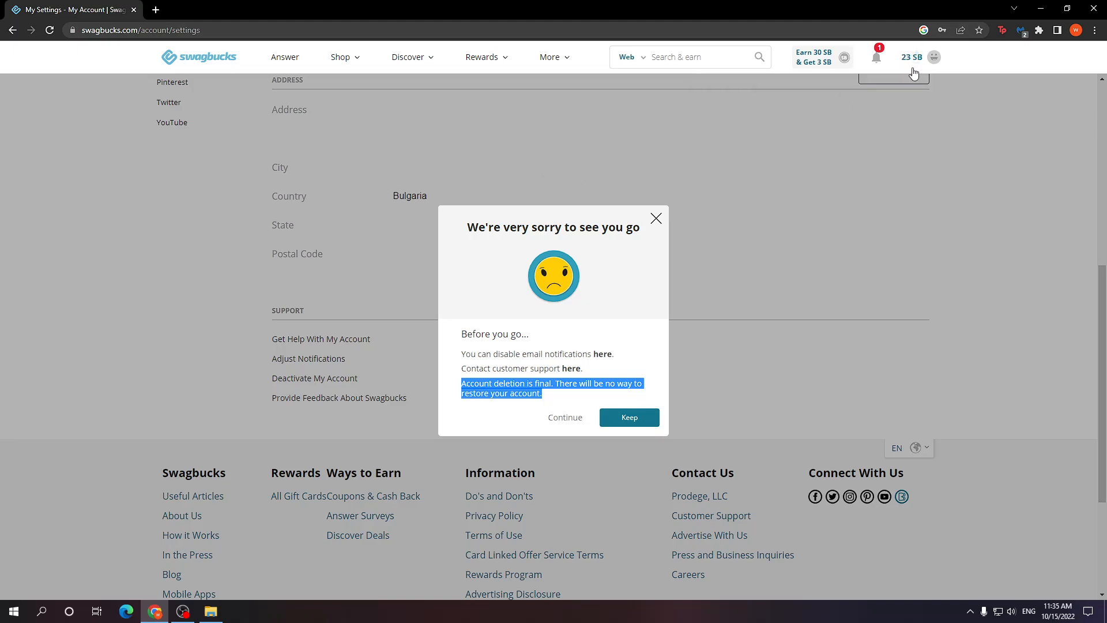
mouse_move(693, 232)
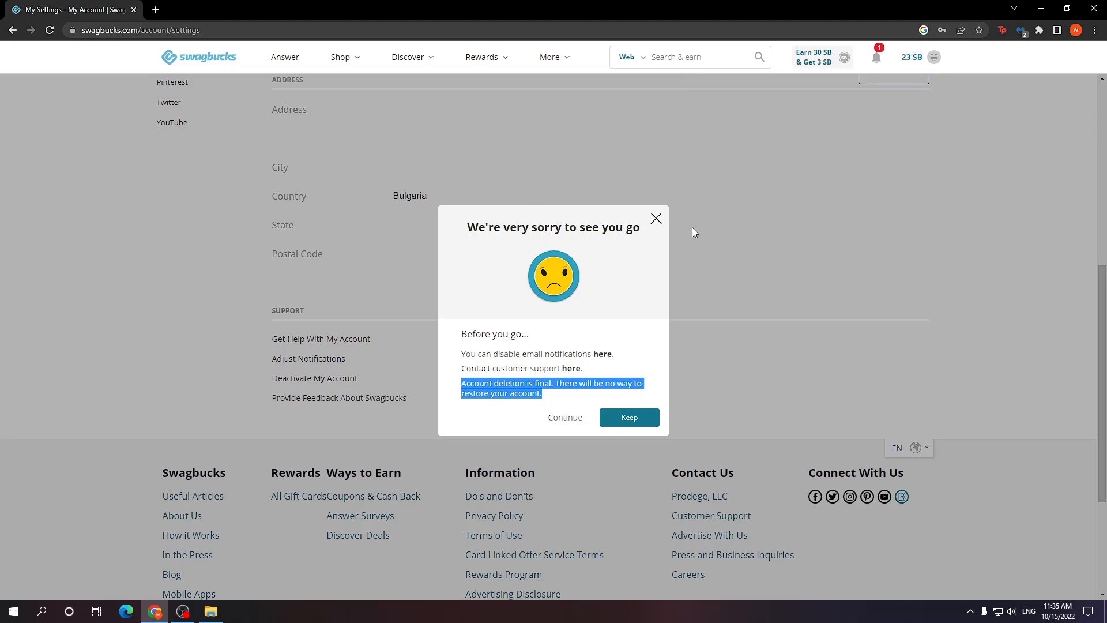
mouse_move(553, 398)
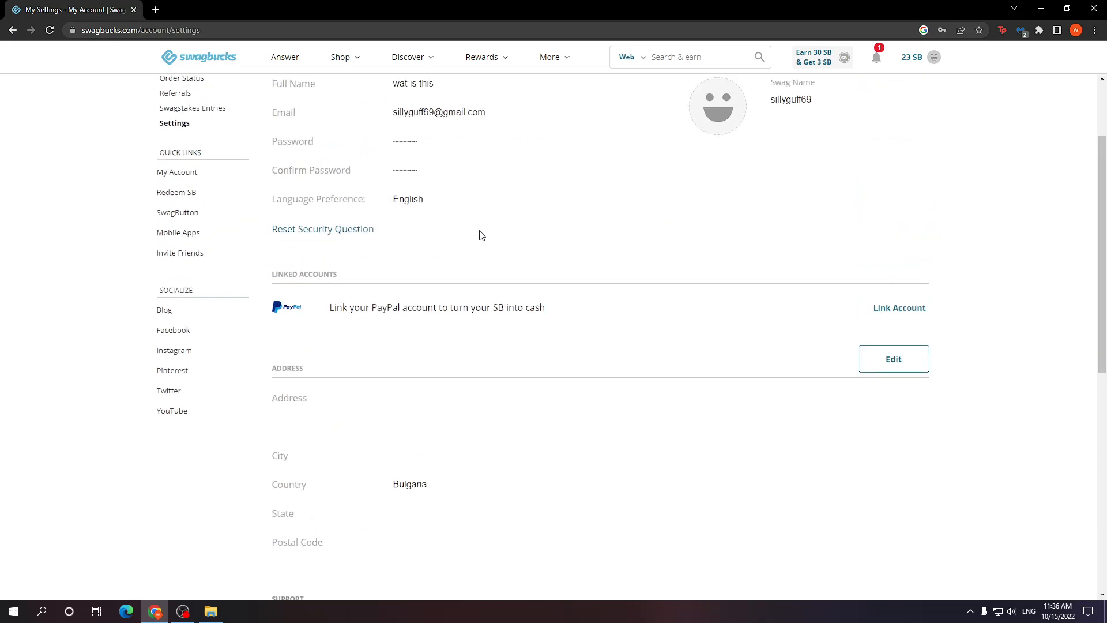
click(199, 58)
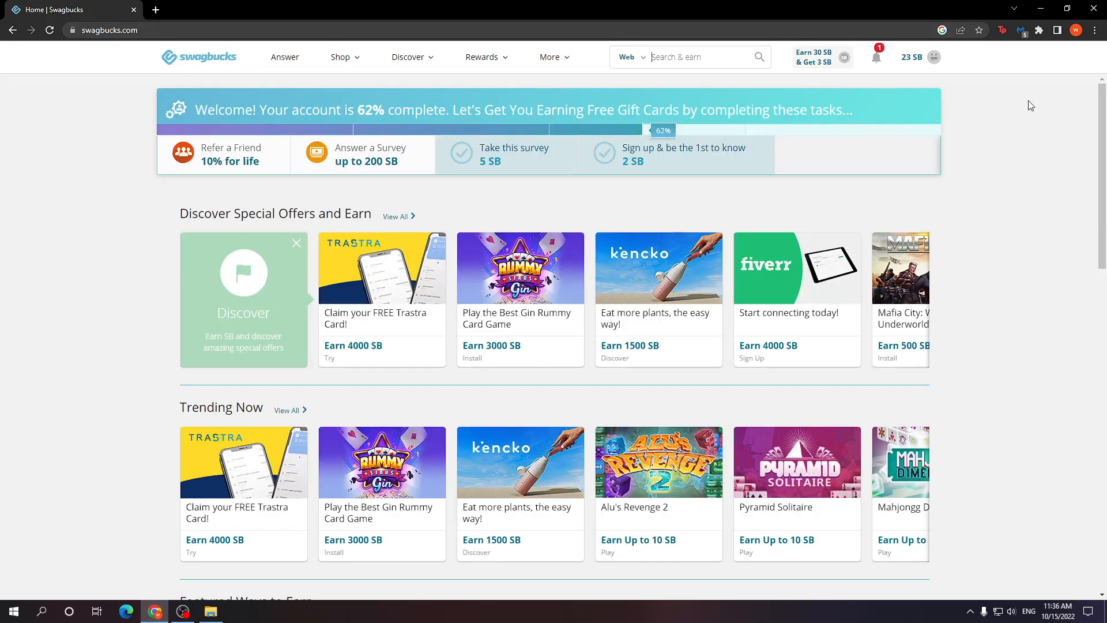
click(937, 57)
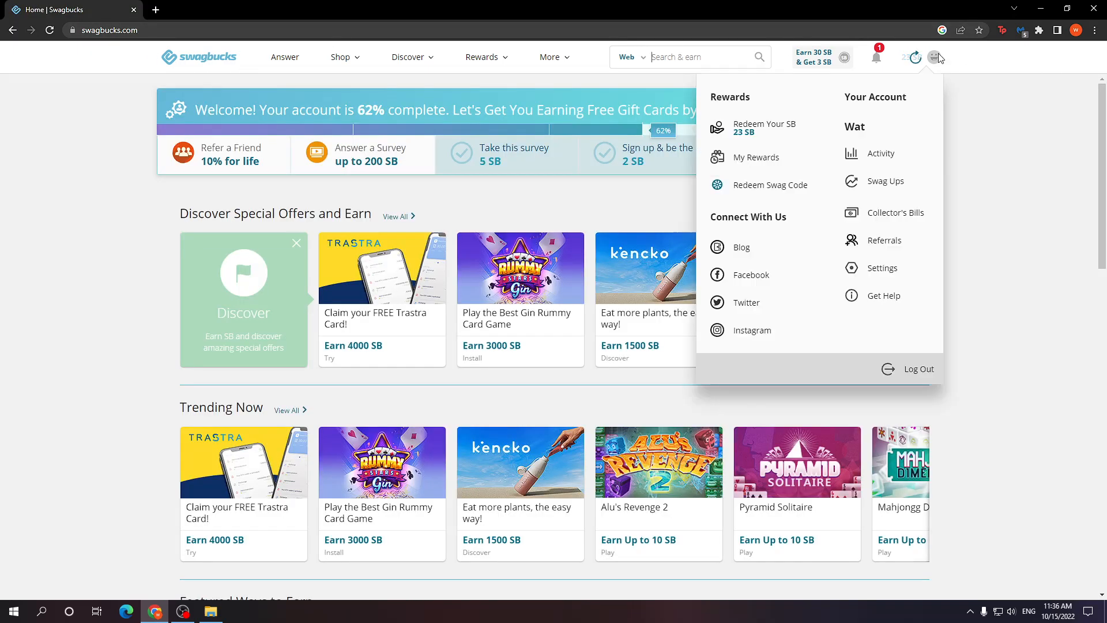
click(883, 267)
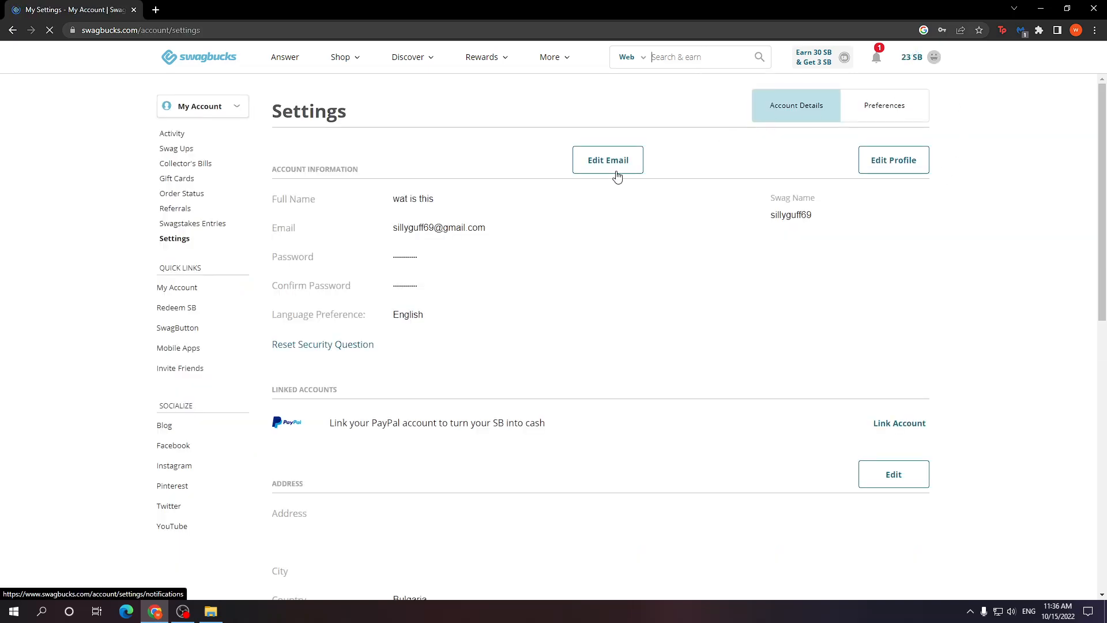
scroll(down, 3)
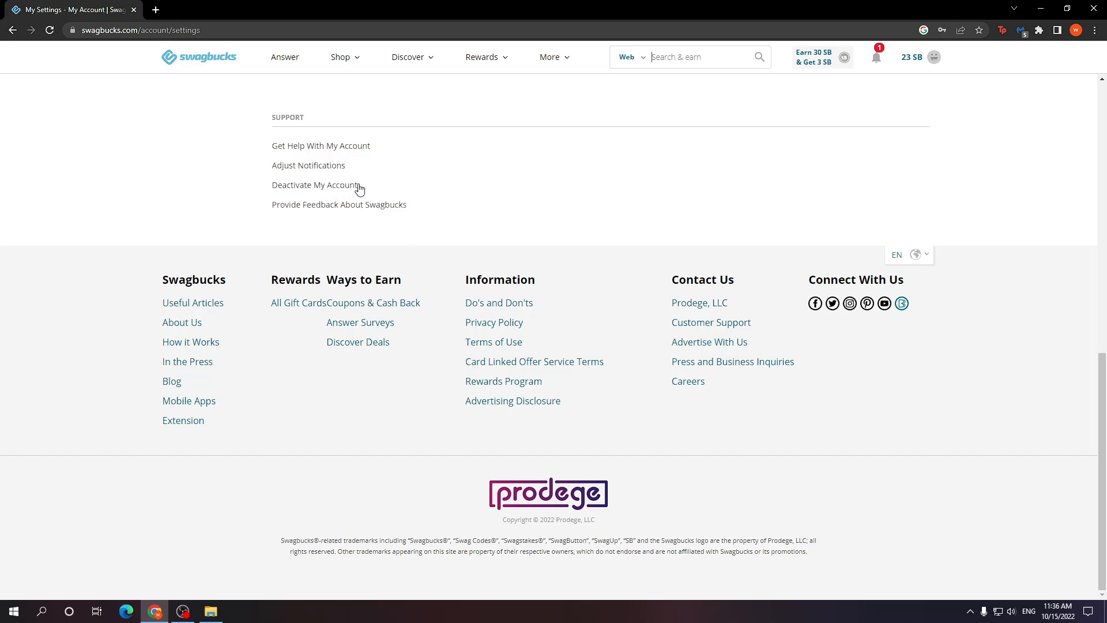
click(313, 184)
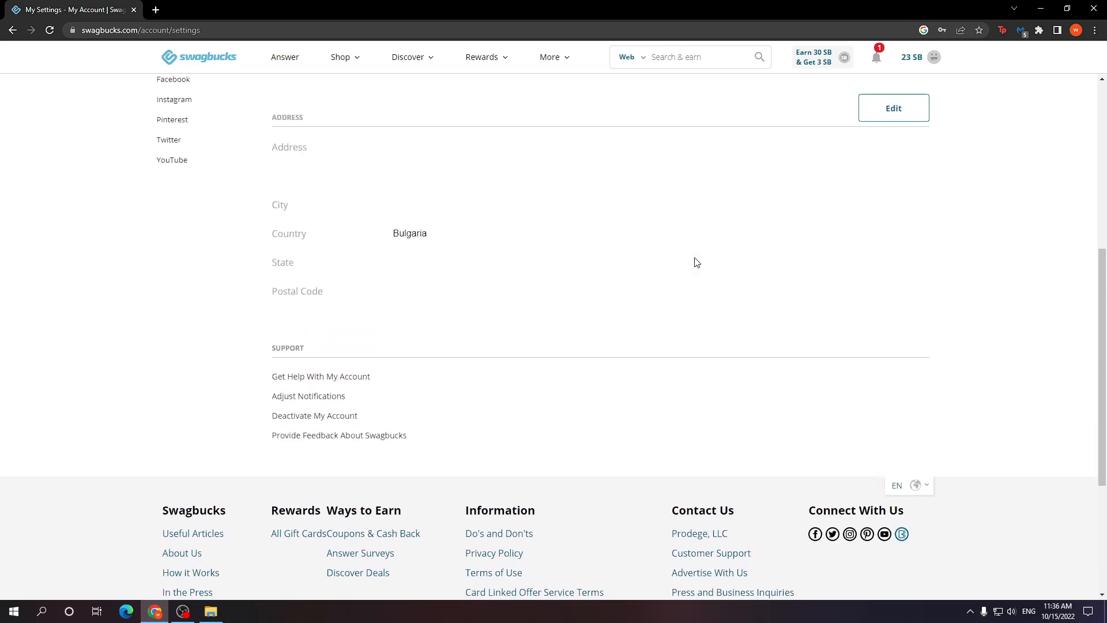
scroll(up, 3)
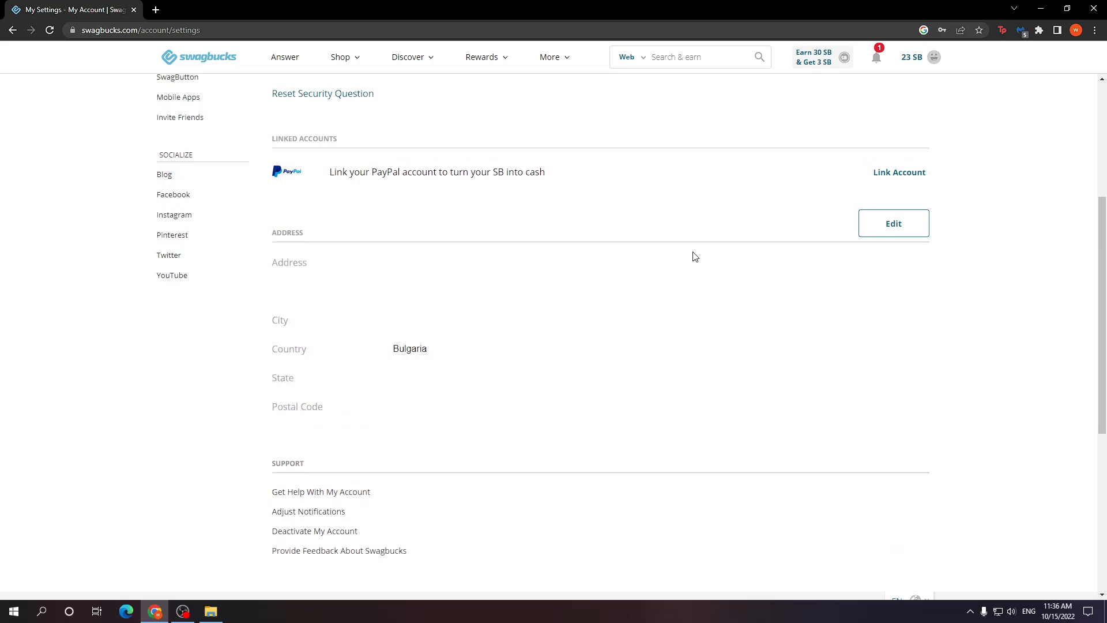